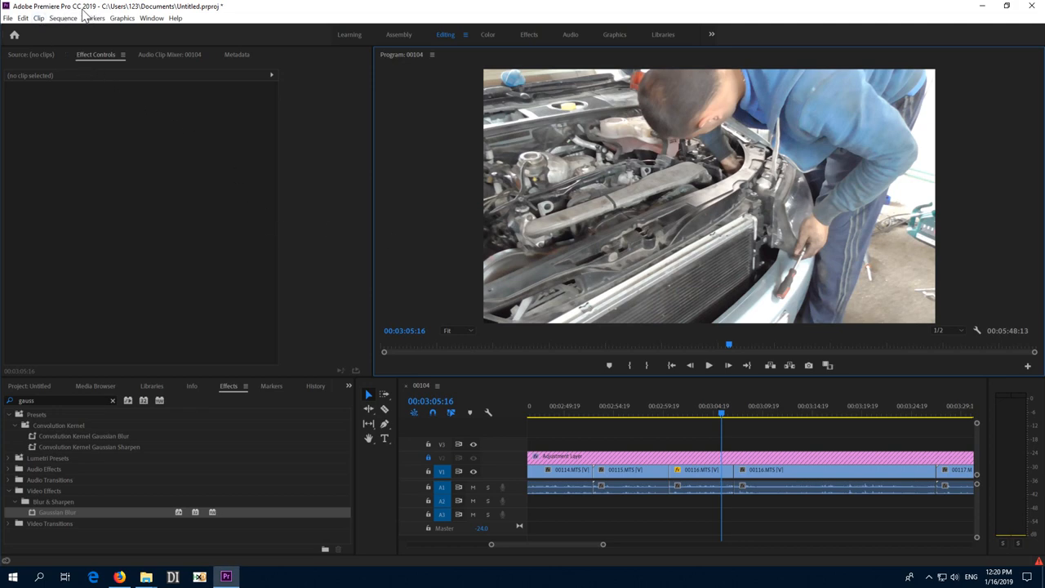
{"action": "mouse_move", "coordinate": [789, 316]}
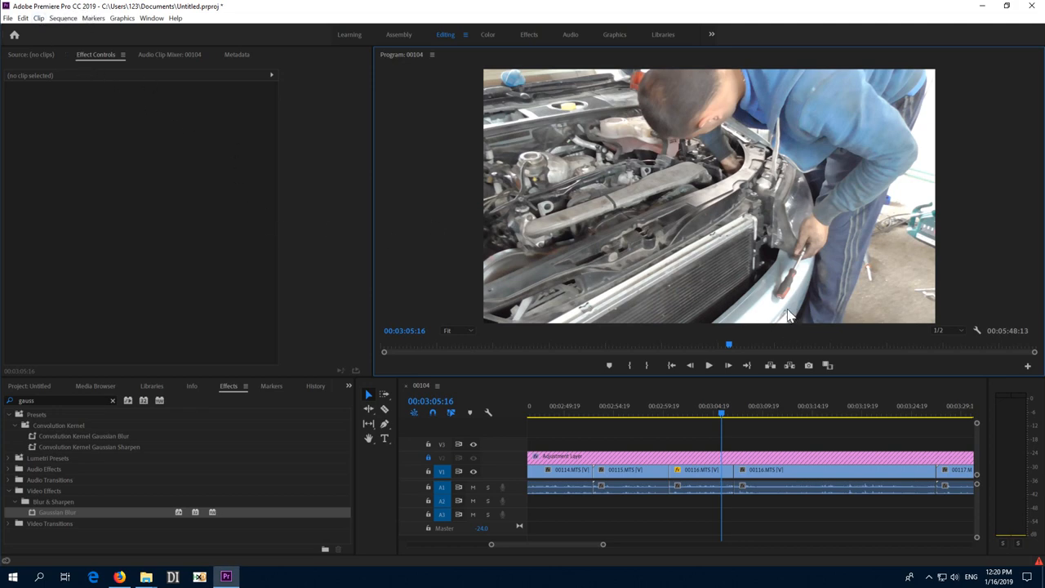
{"action": "mouse_move", "coordinate": [769, 329]}
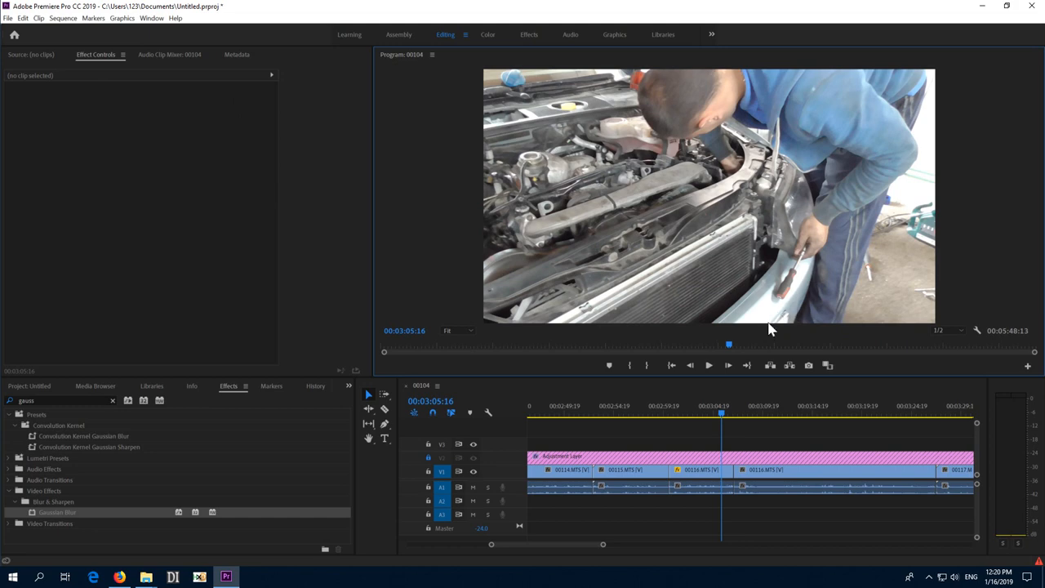
{"action": "mouse_move", "coordinate": [784, 325]}
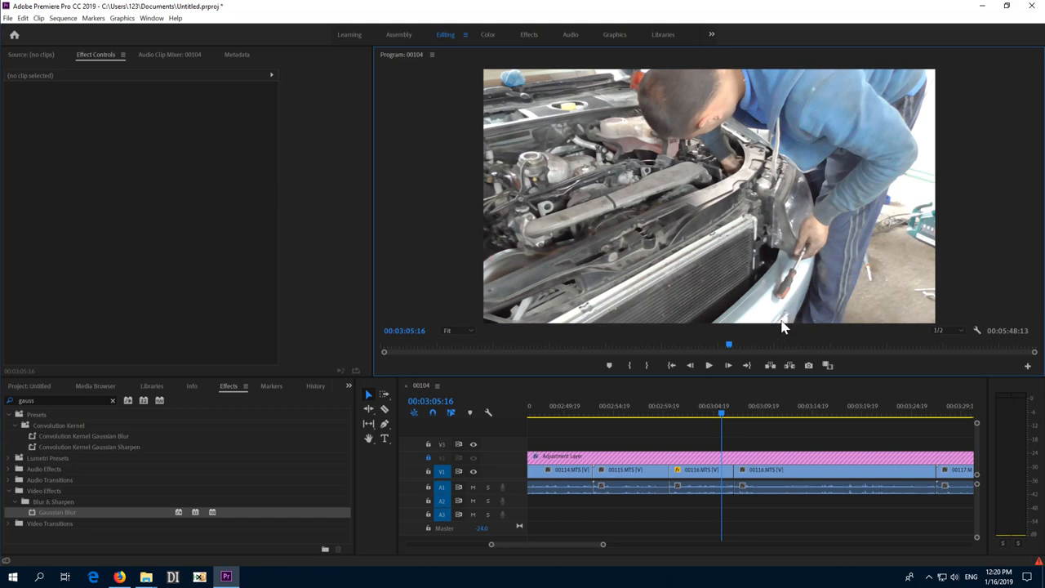
{"action": "mouse_move", "coordinate": [798, 351]}
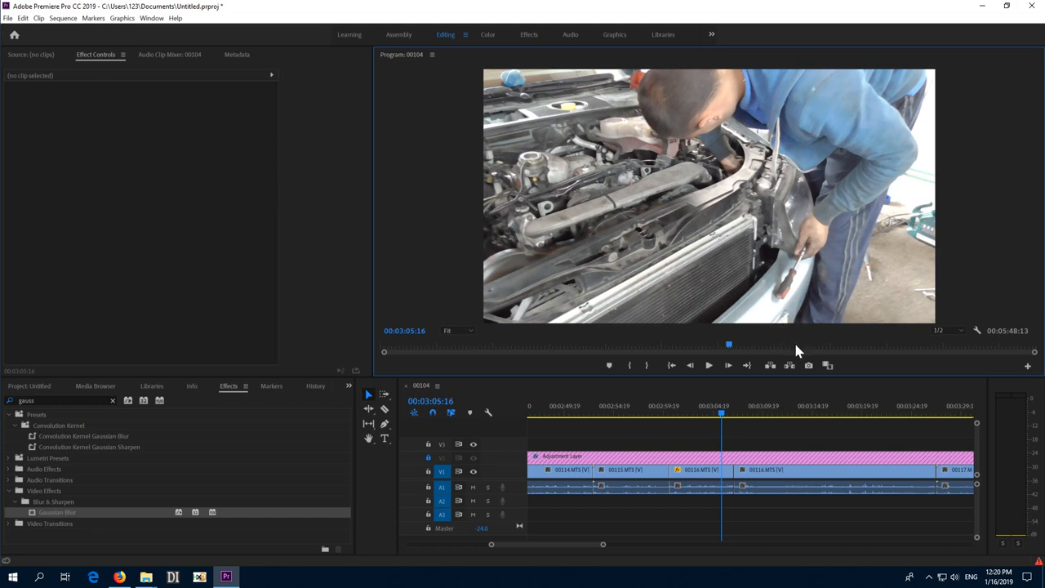
{"action": "mouse_move", "coordinate": [937, 308]}
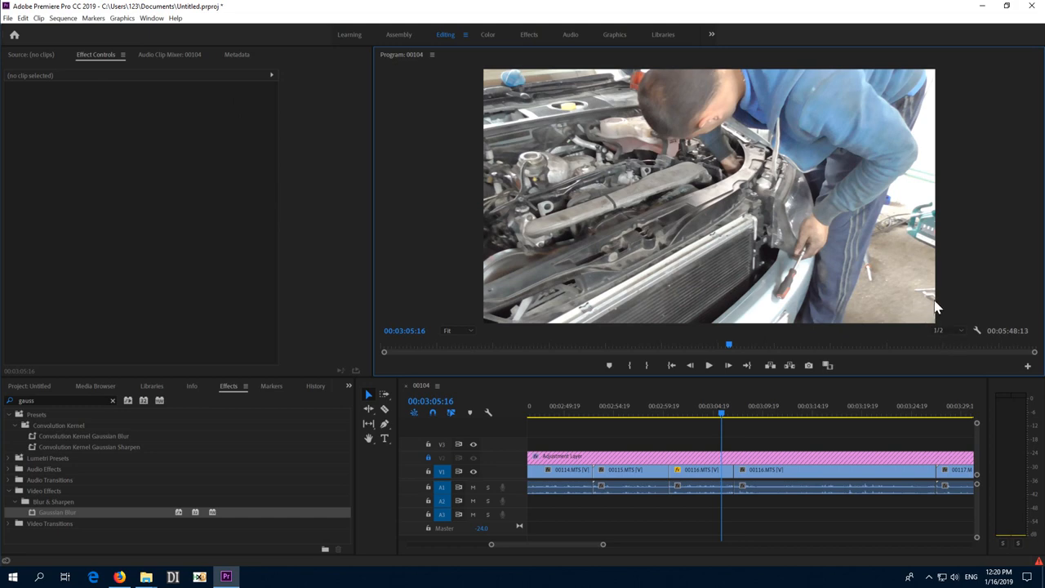
{"action": "mouse_move", "coordinate": [932, 325]}
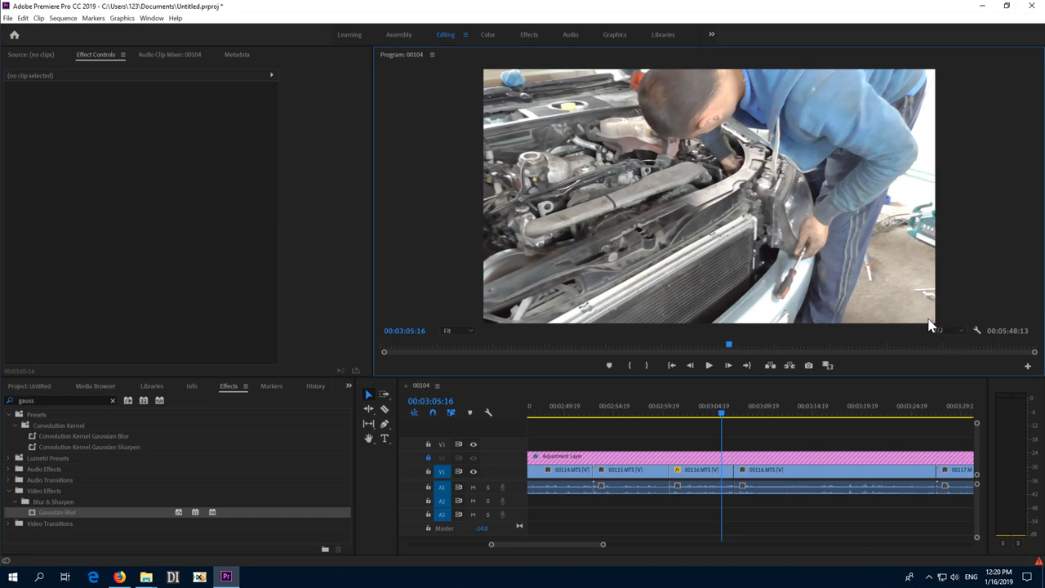
{"action": "mouse_move", "coordinate": [966, 365]}
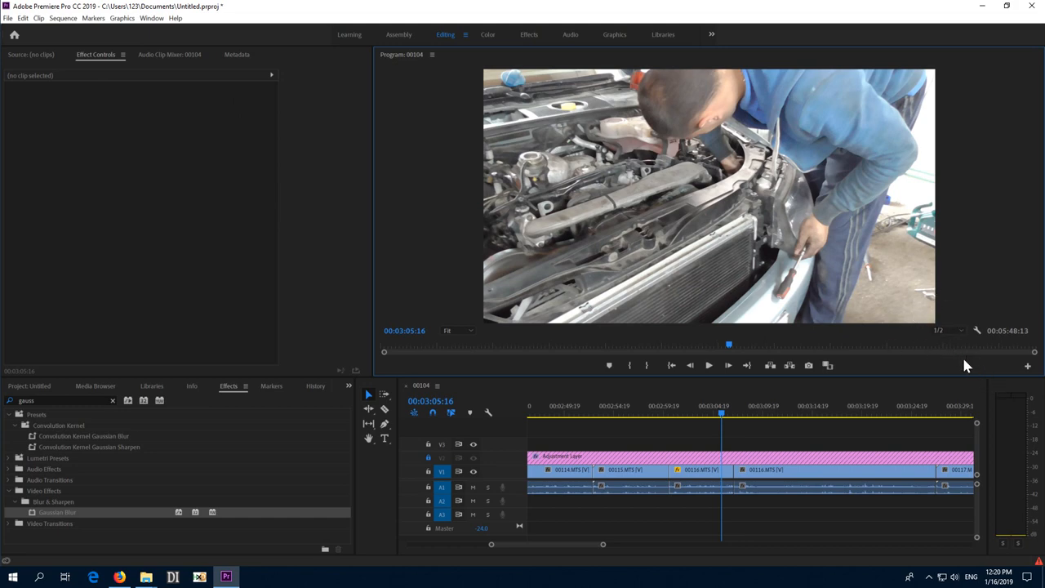
{"action": "mouse_move", "coordinate": [787, 318]}
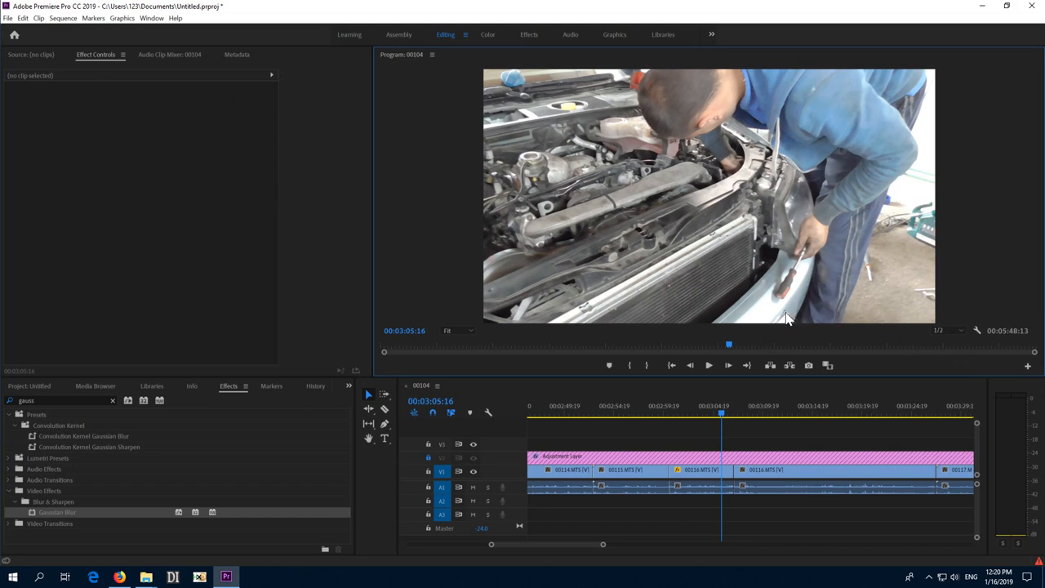
{"action": "mouse_move", "coordinate": [786, 319]}
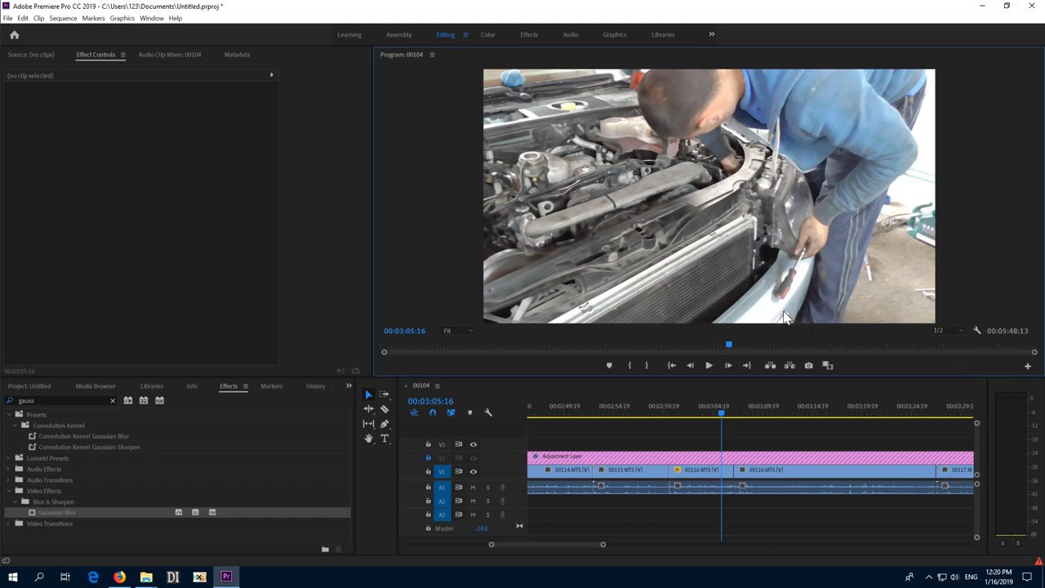
{"action": "mouse_move", "coordinate": [835, 346]}
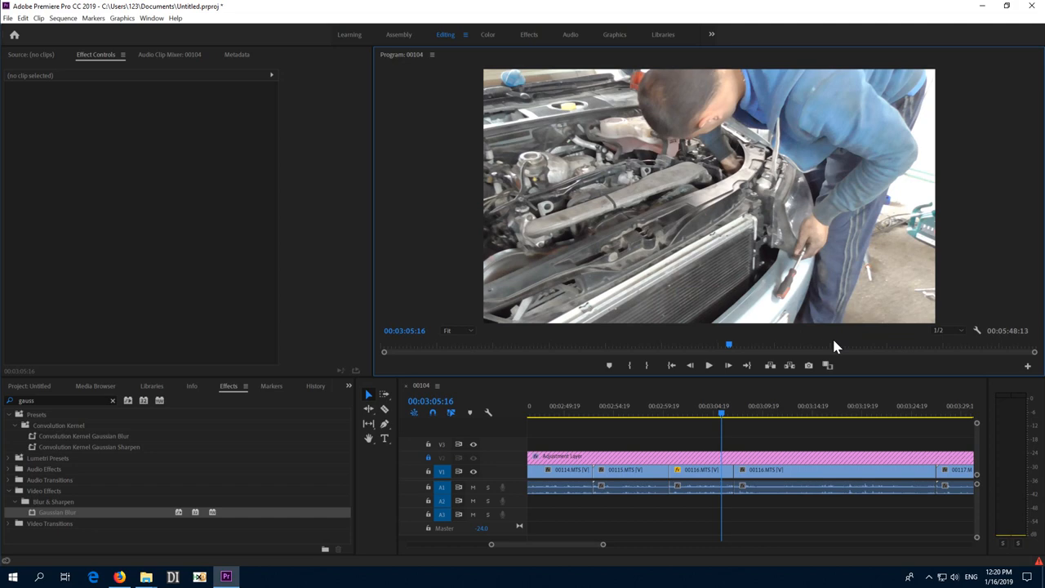
{"action": "mouse_move", "coordinate": [823, 190]}
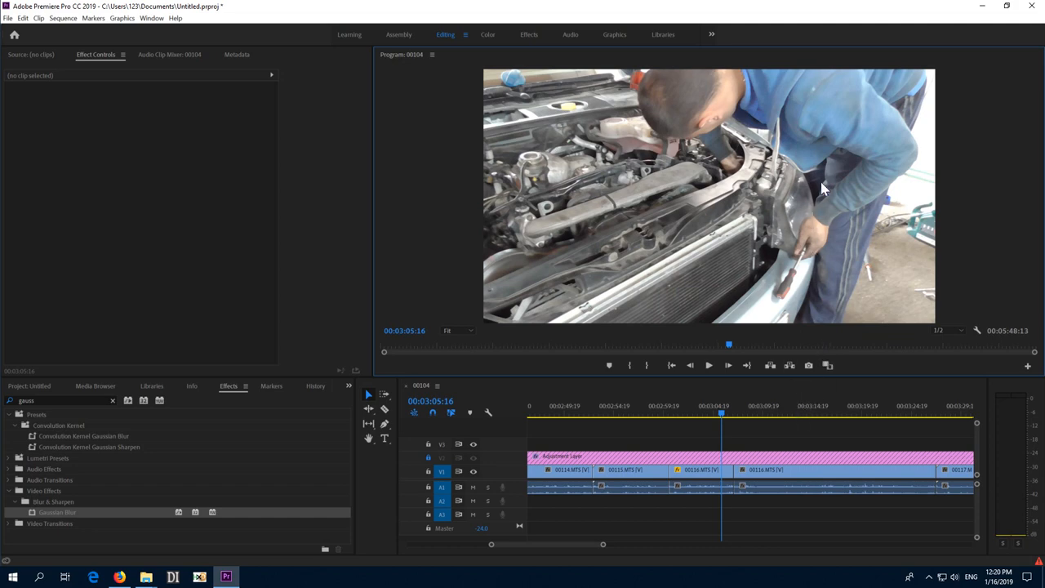
- Select clip 00116.MTS on V1 and set the Program Monitor zoom to 50%
{"action": "left_click", "coordinate": [700, 469]}
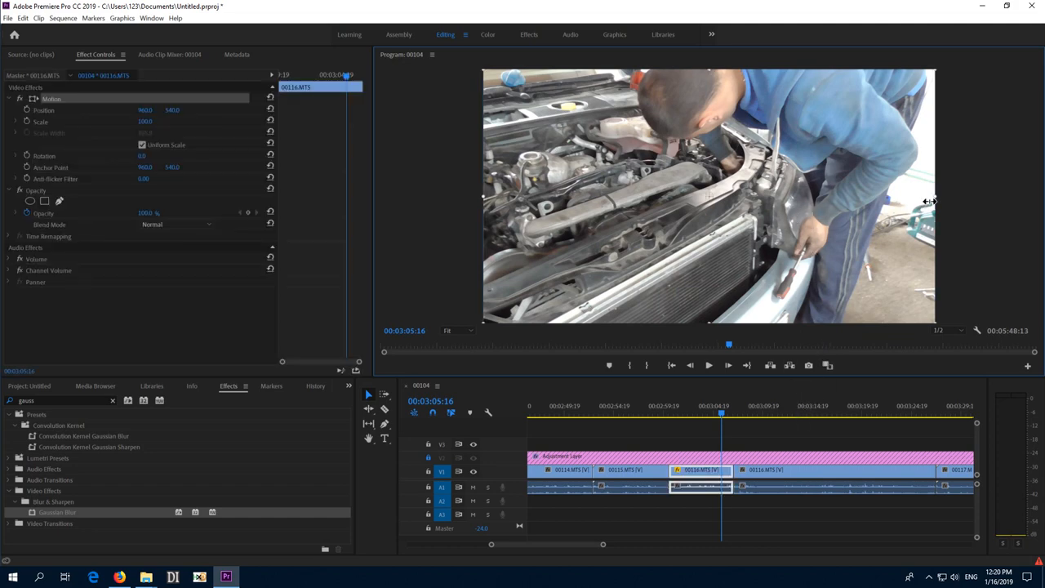
{"action": "mouse_move", "coordinate": [947, 264]}
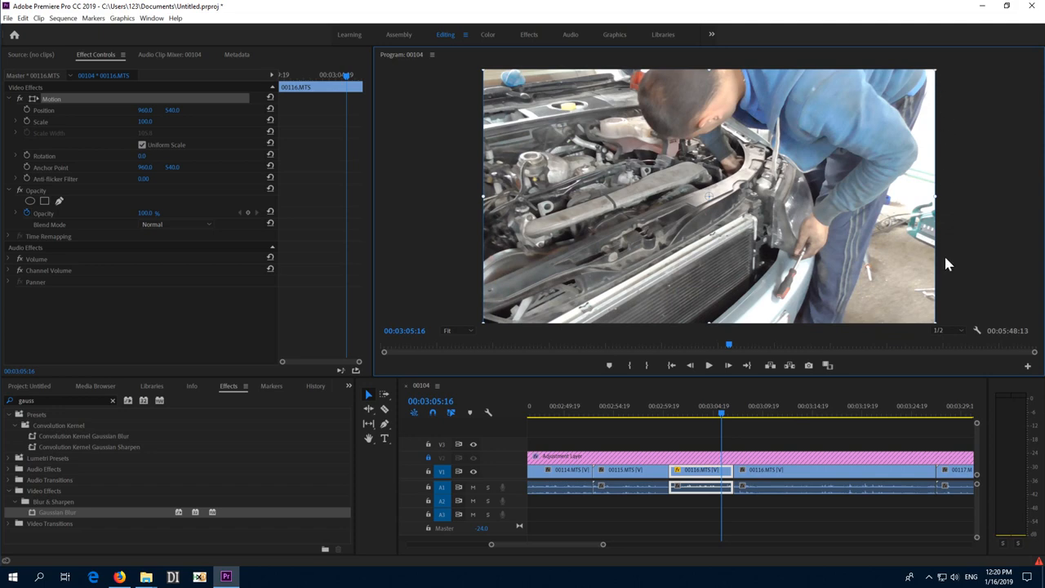
{"action": "mouse_move", "coordinate": [448, 354]}
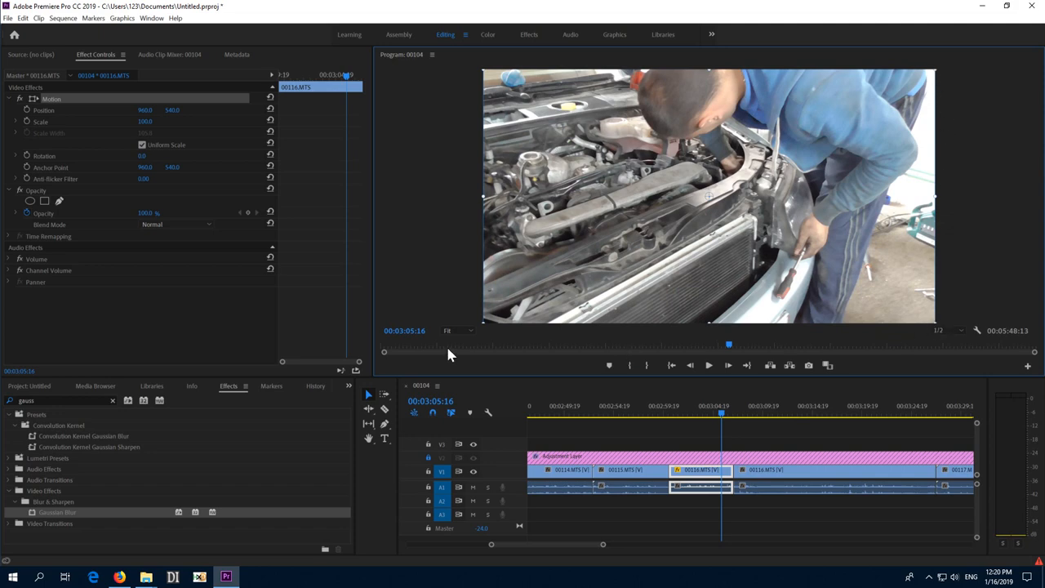
{"action": "left_click", "coordinate": [460, 330]}
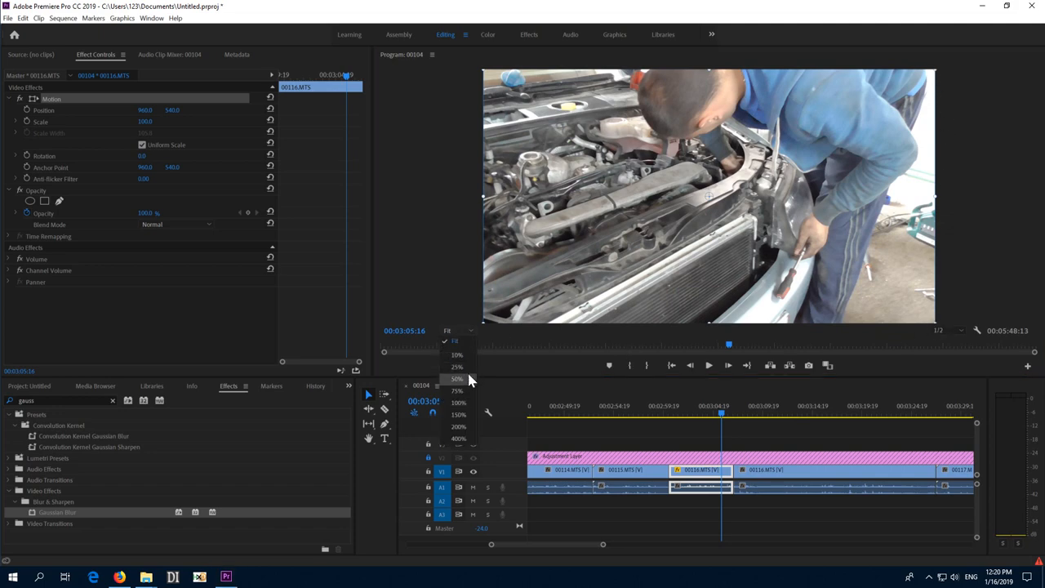
{"action": "left_click", "coordinate": [457, 378]}
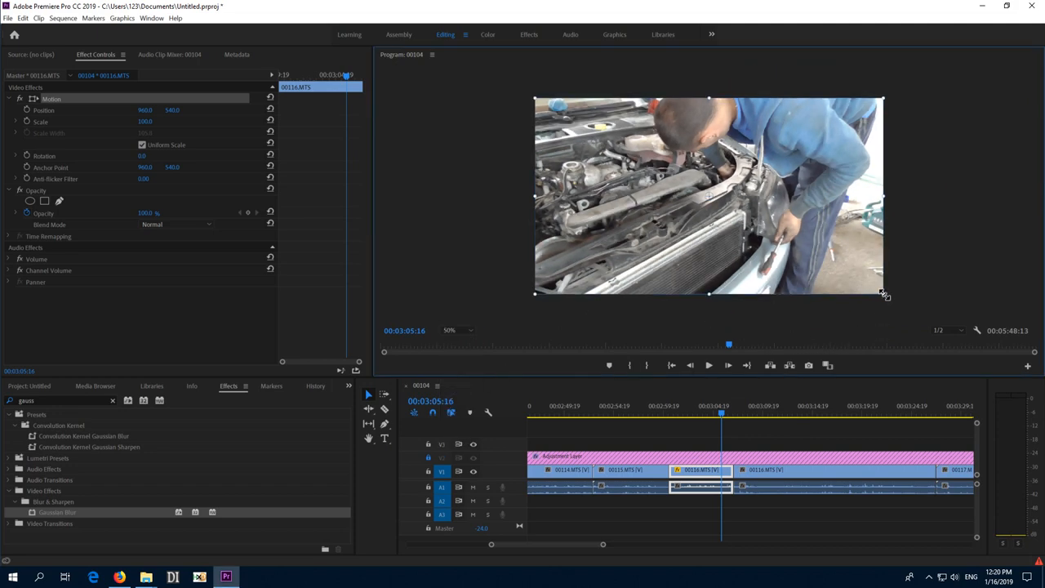
- Drag the clip's corner handles to scale it around its centre, ending at 85.6
{"action": "left_click_drag", "start_coordinate": [886, 293], "coordinate": [870, 287]}
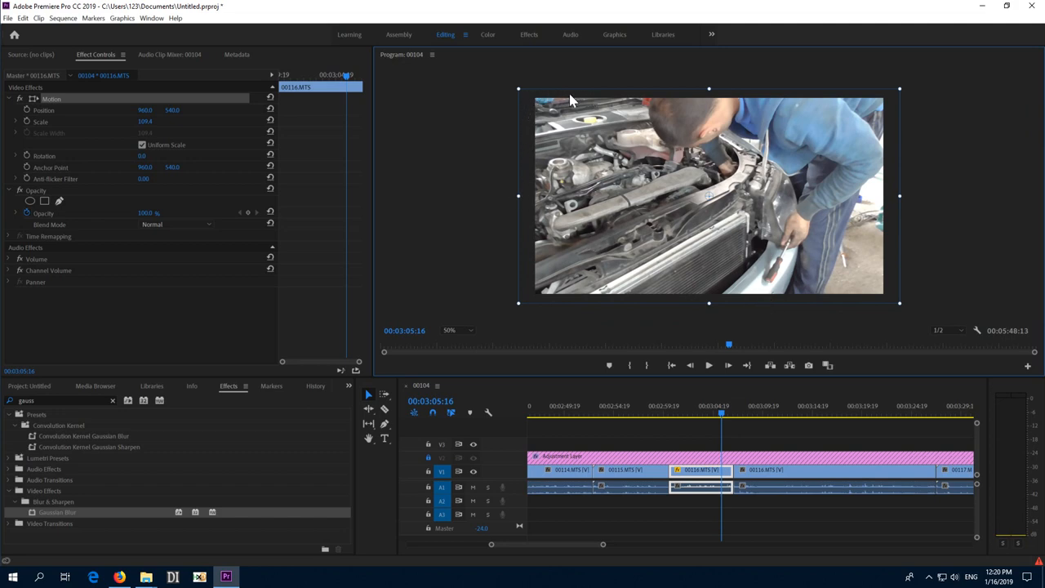
{"action": "mouse_move", "coordinate": [897, 317]}
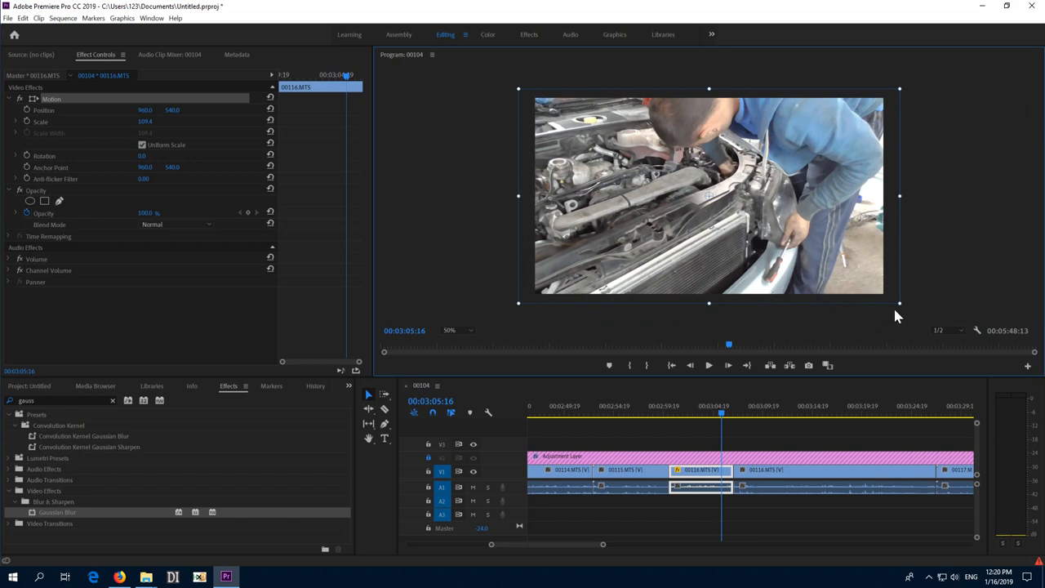
{"action": "left_click_drag", "start_coordinate": [898, 303], "coordinate": [869, 296]}
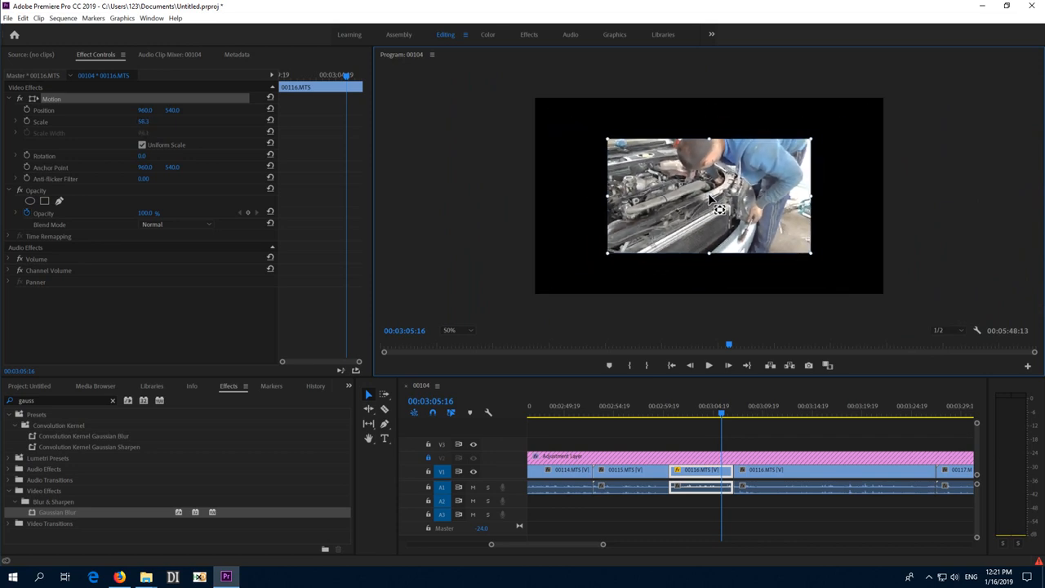
{"action": "left_click_drag", "start_coordinate": [810, 251], "coordinate": [826, 264]}
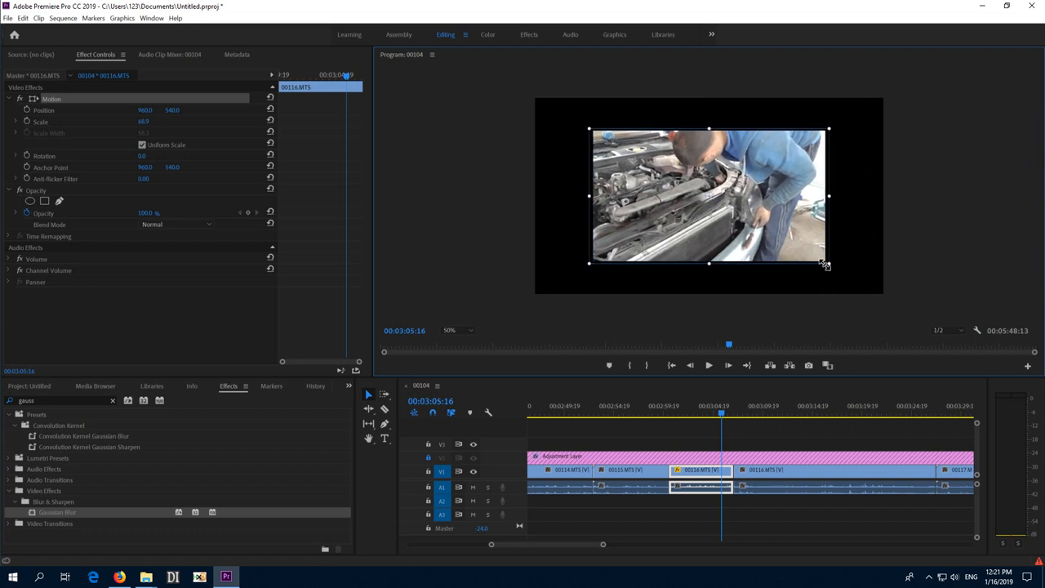
{"action": "left_click_drag", "start_coordinate": [826, 263], "coordinate": [839, 284]}
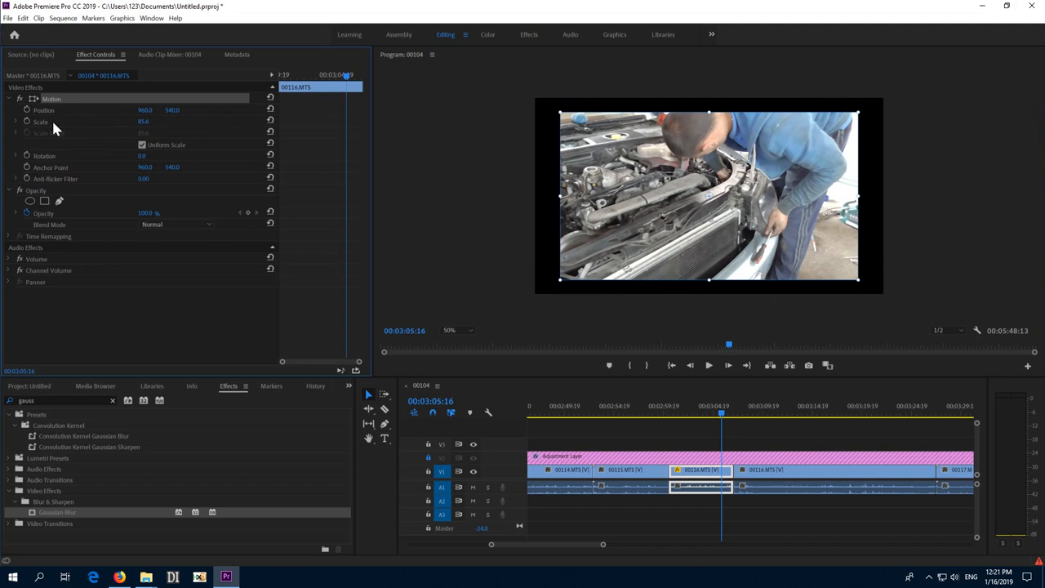
- Reset clip 00116's Scale in Effect Controls back to 100
{"action": "left_click", "coordinate": [41, 121]}
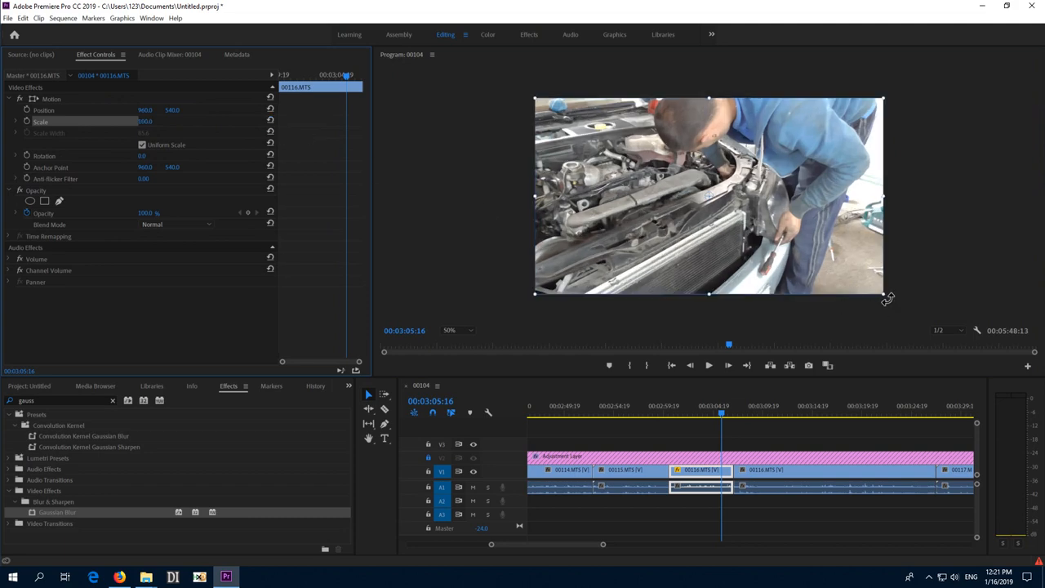
{"action": "mouse_move", "coordinate": [716, 210]}
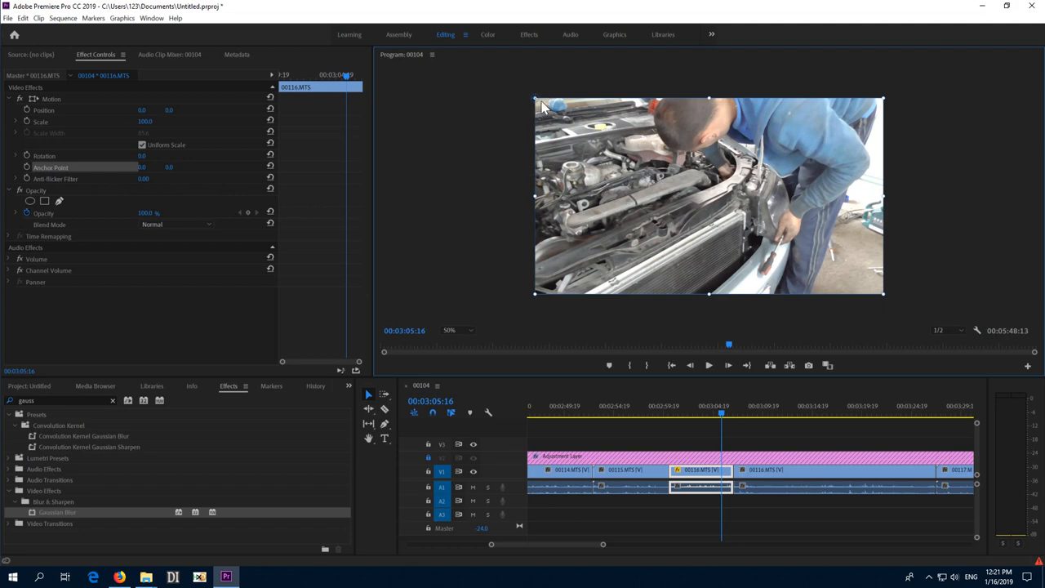
{"action": "mouse_move", "coordinate": [886, 294]}
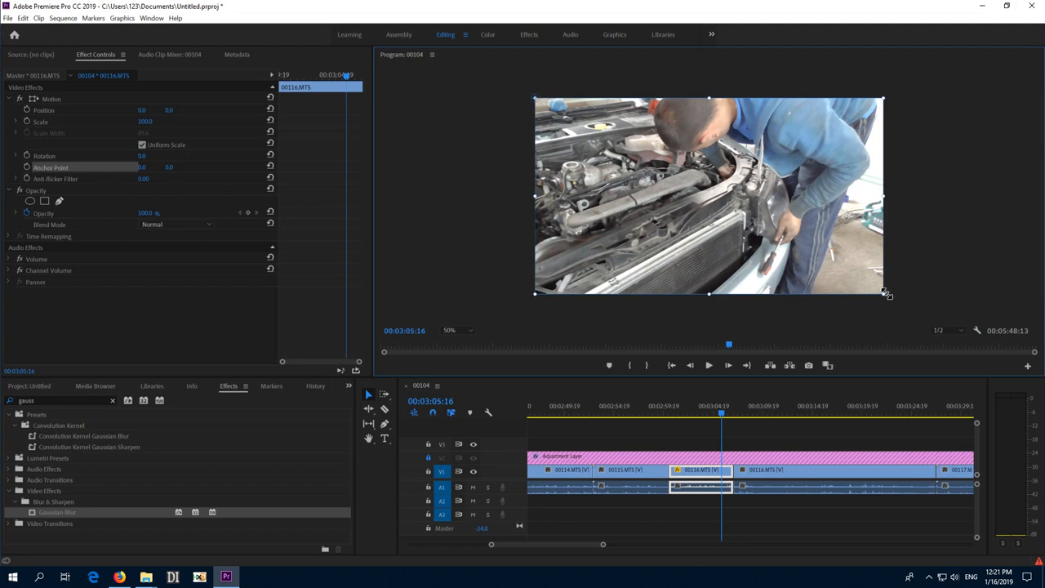